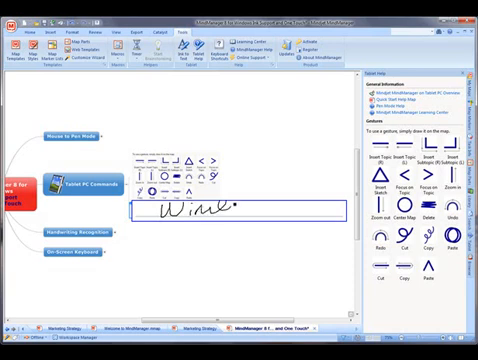
text(Windows)
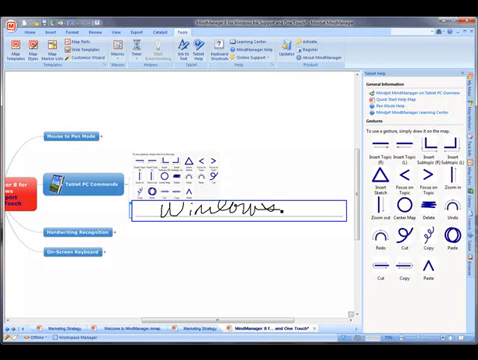